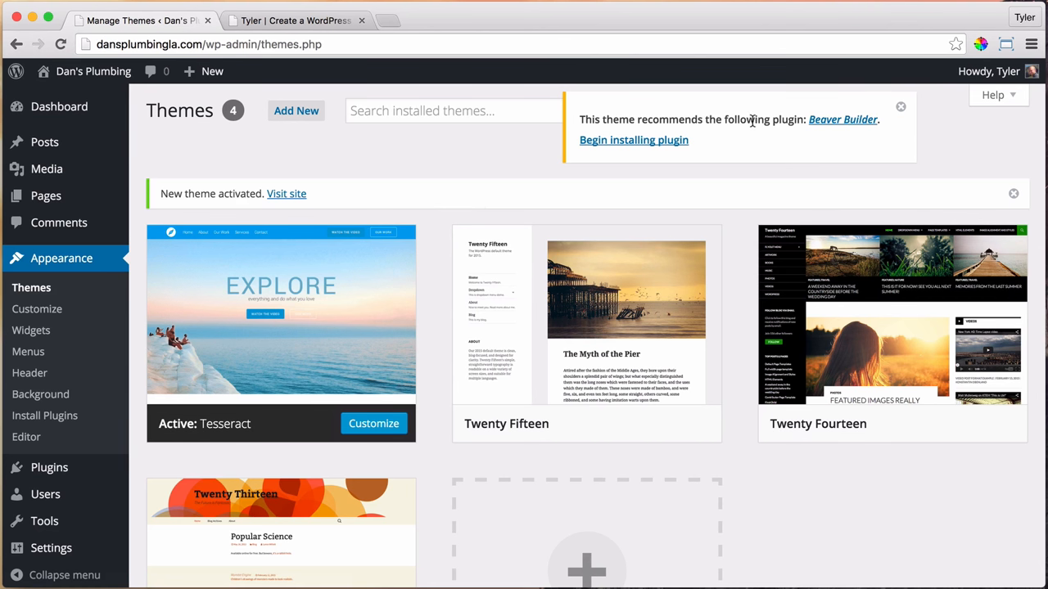
Follow the Tesseract theme notice to the Install Required Plugins page listing Beaver Builder
{"action": "double_click", "coordinate": [788, 119]}
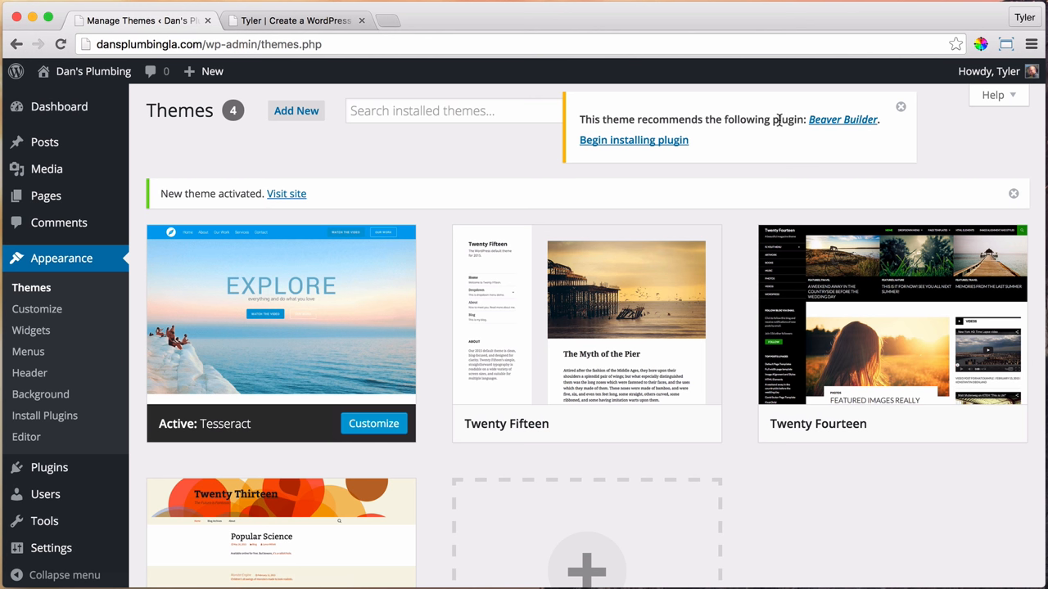
{"action": "mouse_move", "coordinate": [780, 120]}
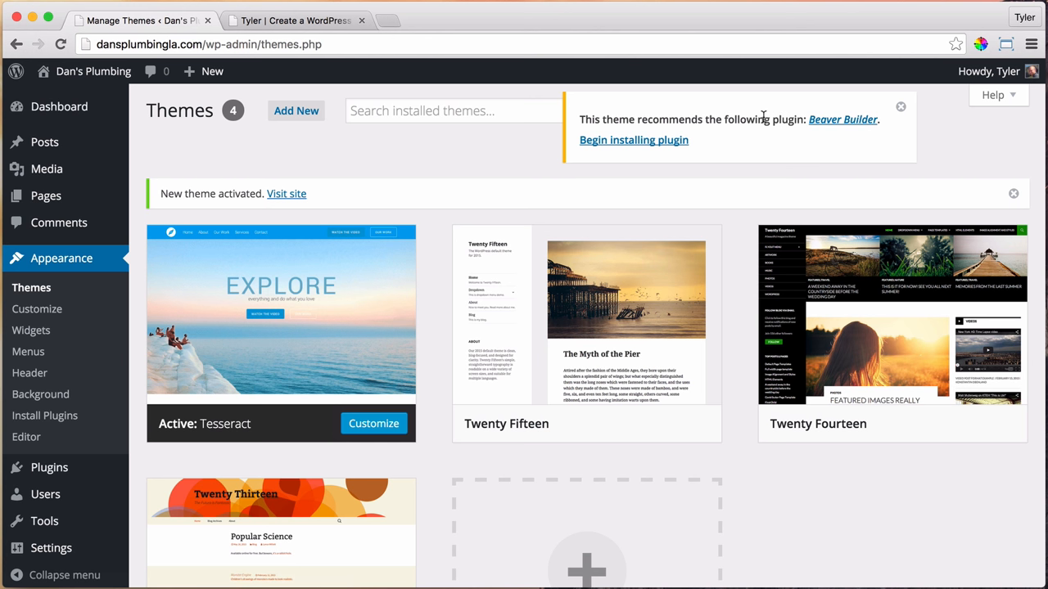
{"action": "mouse_move", "coordinate": [294, 149]}
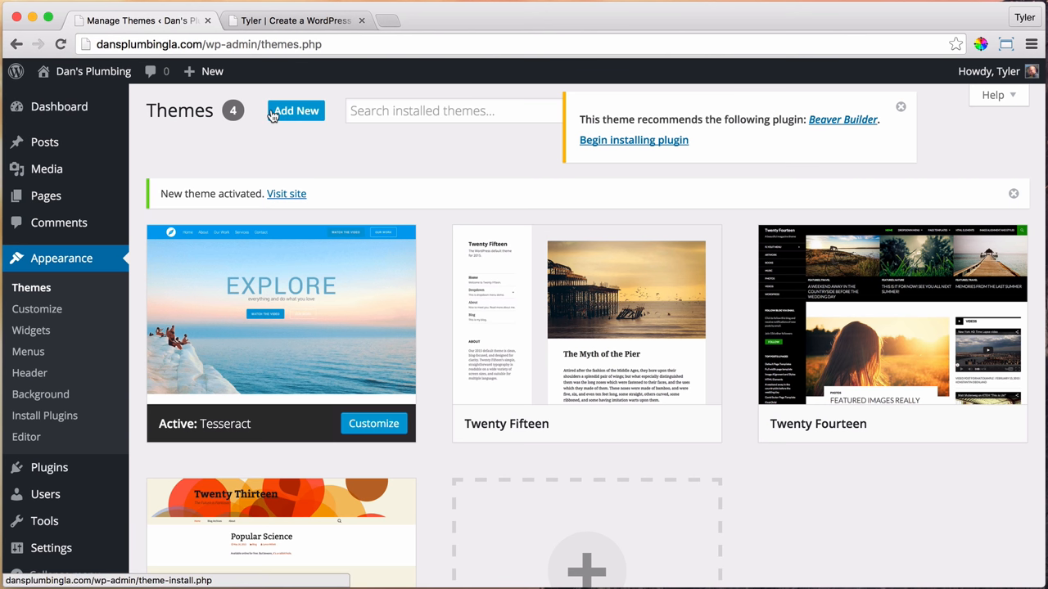
{"action": "mouse_move", "coordinate": [219, 121]}
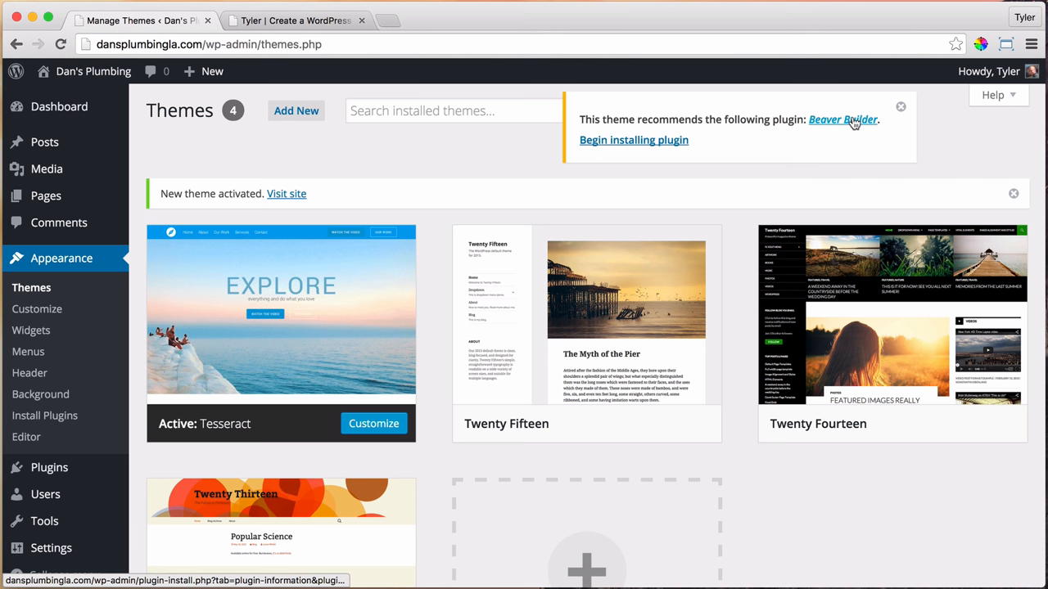
{"action": "mouse_move", "coordinate": [367, 136]}
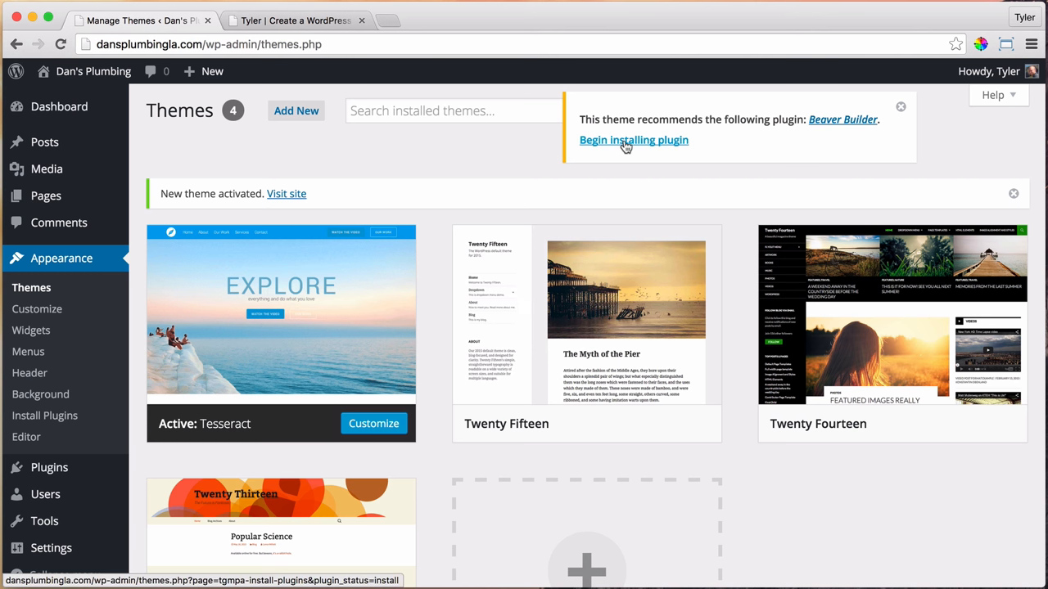
{"action": "mouse_move", "coordinate": [642, 147]}
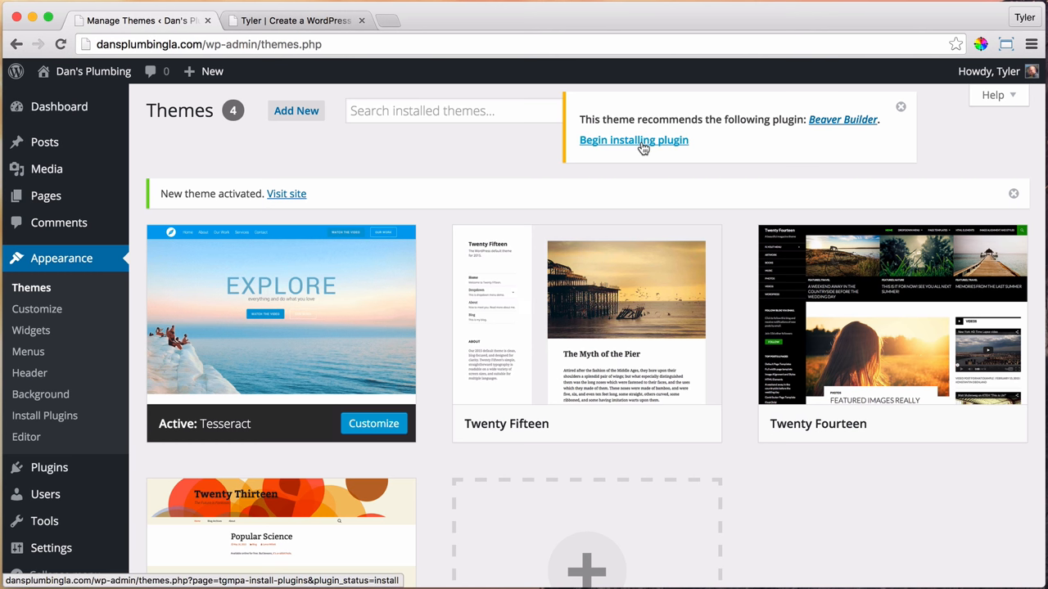
{"action": "mouse_move", "coordinate": [380, 278]}
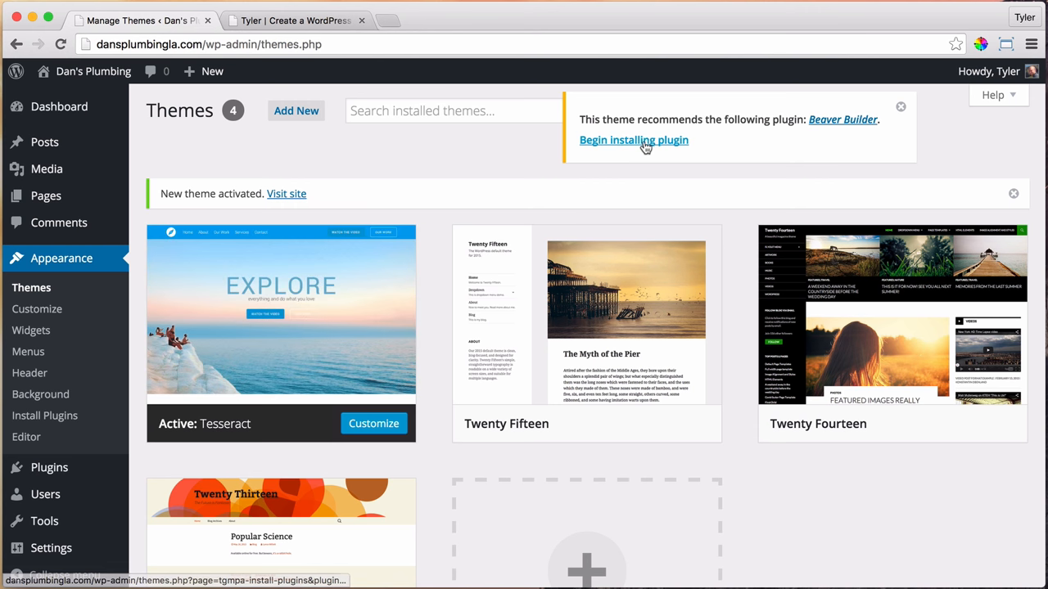
{"action": "left_click", "coordinate": [634, 140]}
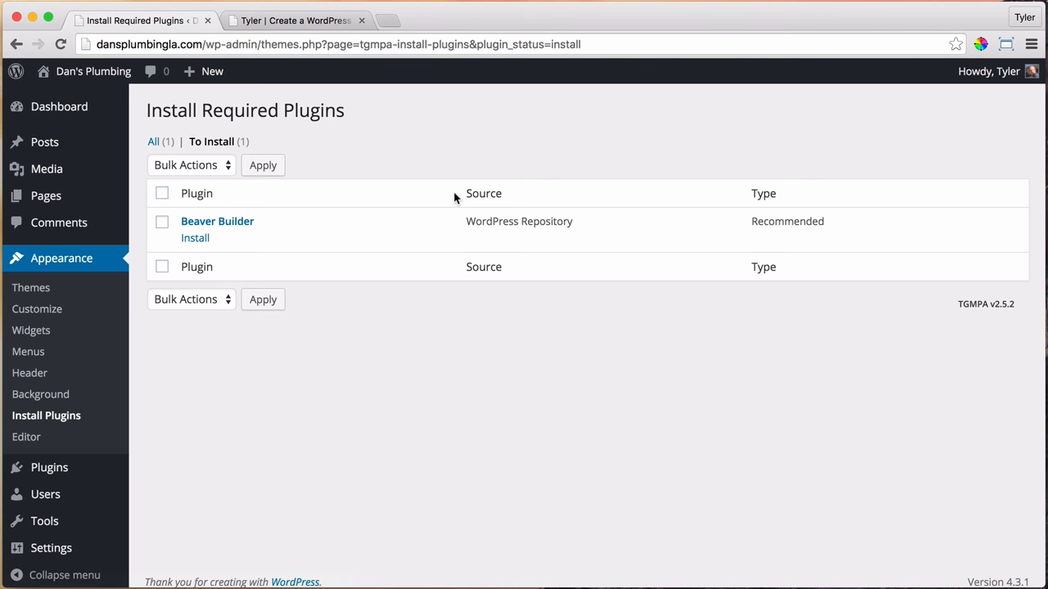
Install Beaver Builder and confirm the success message that it installed and activated
{"action": "left_click", "coordinate": [195, 238]}
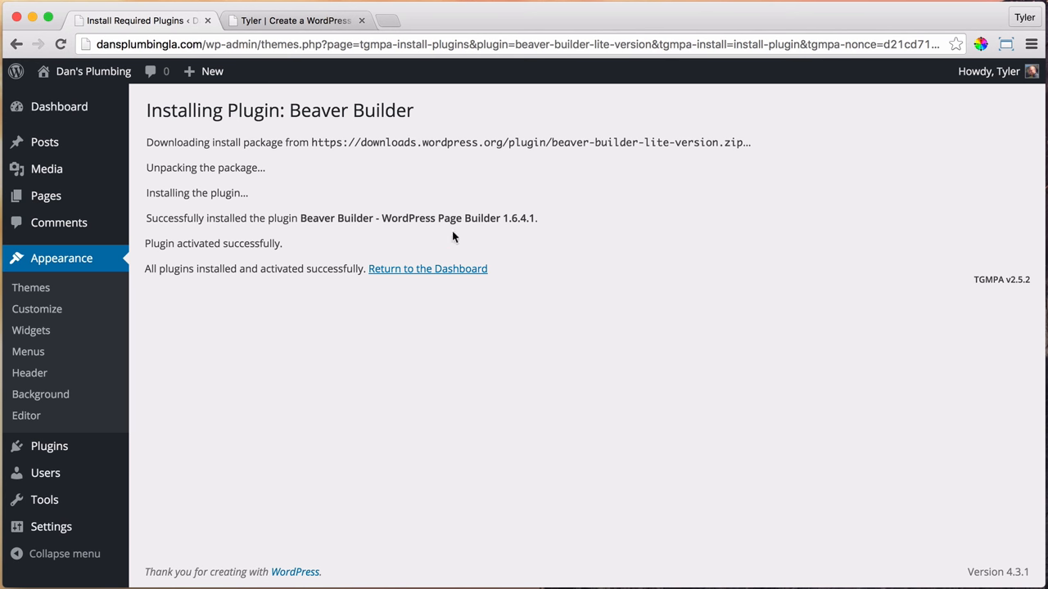
{"action": "mouse_move", "coordinate": [351, 164]}
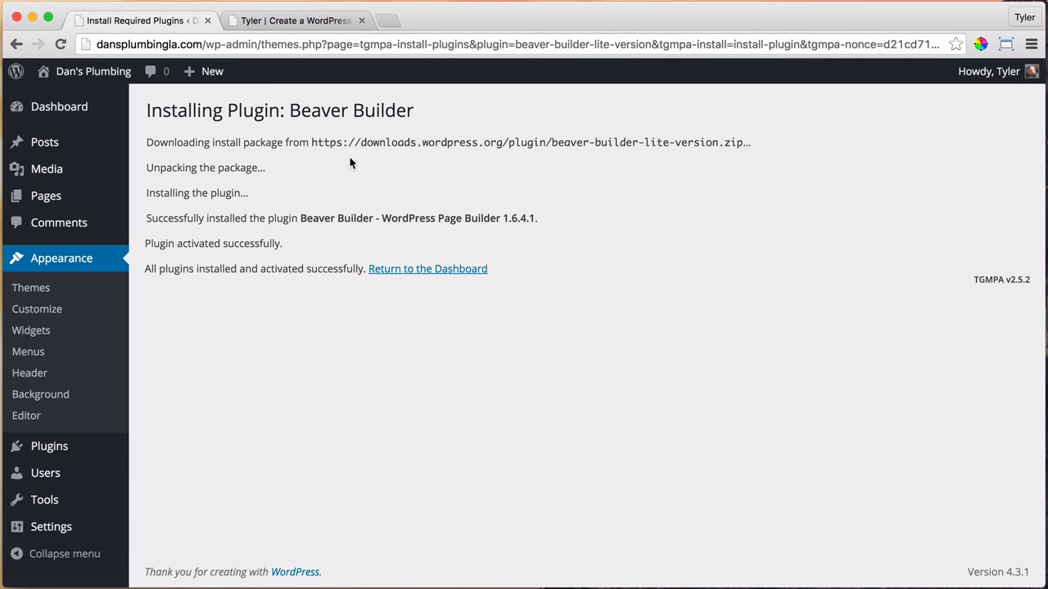
{"action": "double_click", "coordinate": [350, 110]}
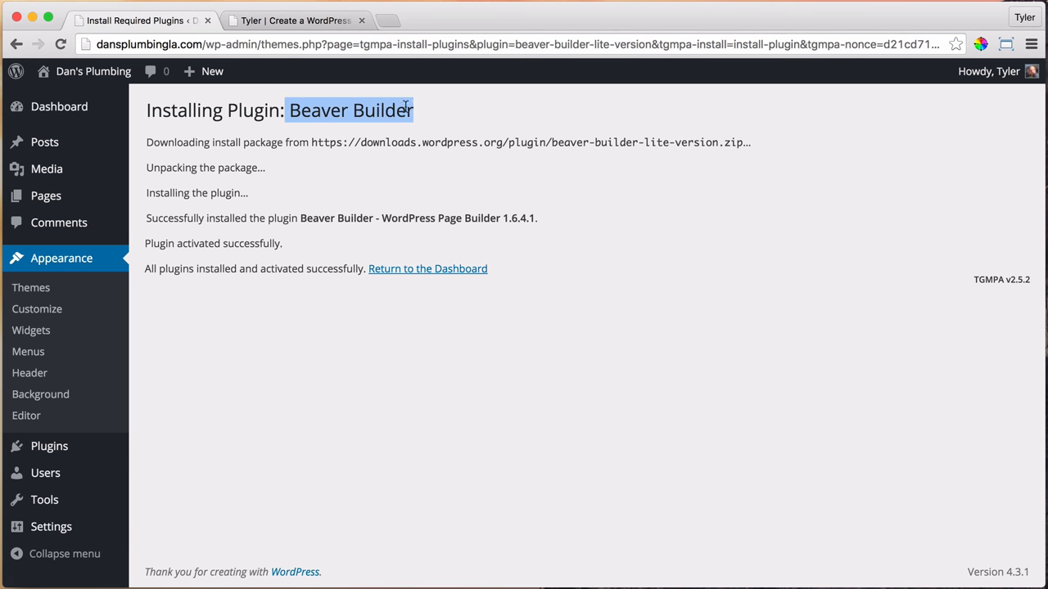
{"action": "left_click", "coordinate": [308, 85]}
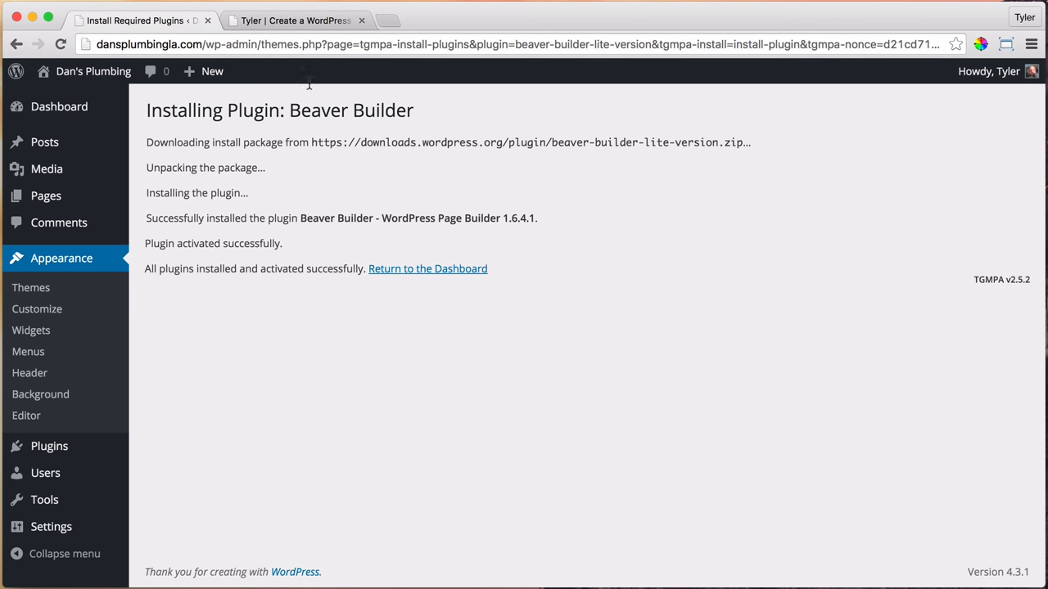
{"action": "left_click", "coordinate": [361, 20]}
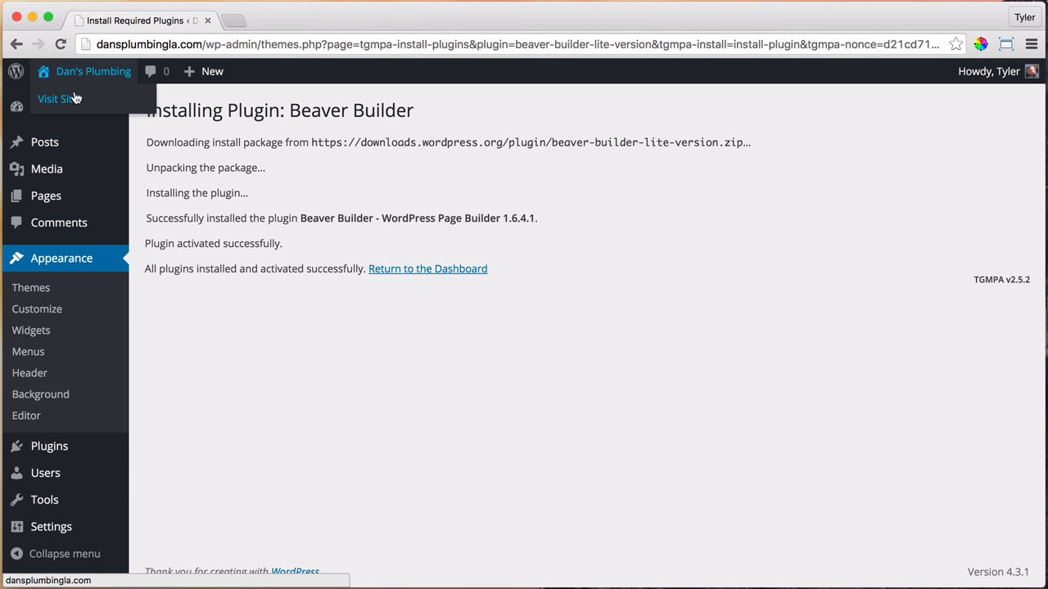
Visit the live Dan's Plumbing front page, then return toward the admin dashboard
{"action": "left_click", "coordinate": [57, 98]}
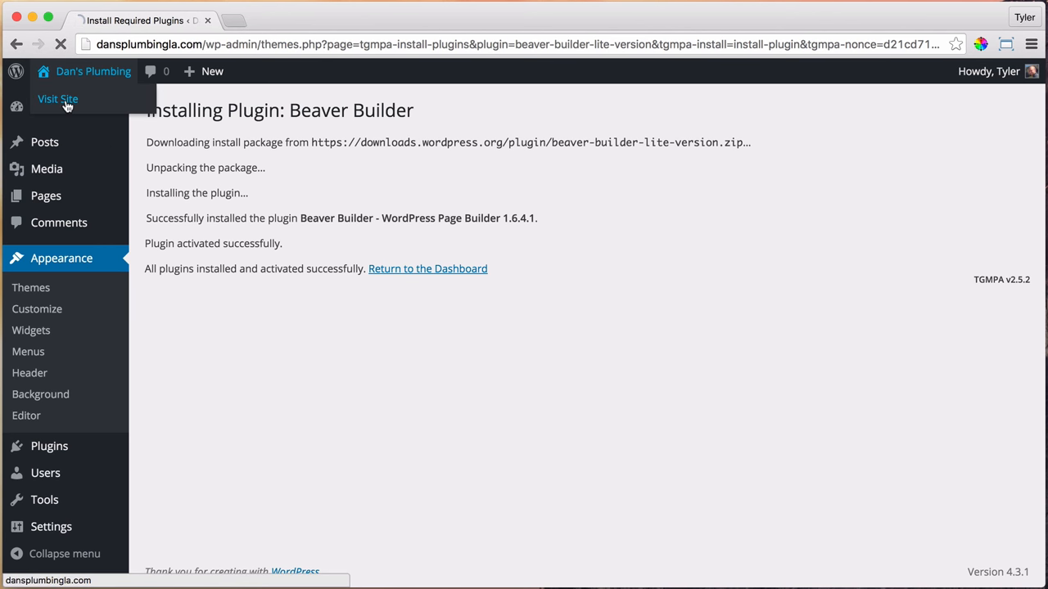
{"action": "left_click", "coordinate": [57, 98]}
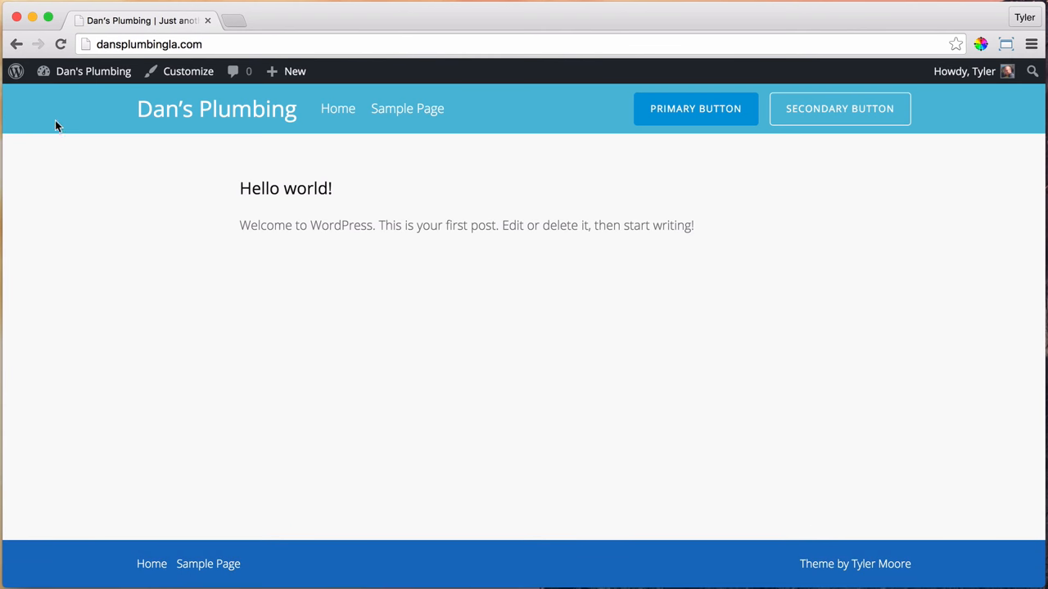
{"action": "mouse_move", "coordinate": [778, 499]}
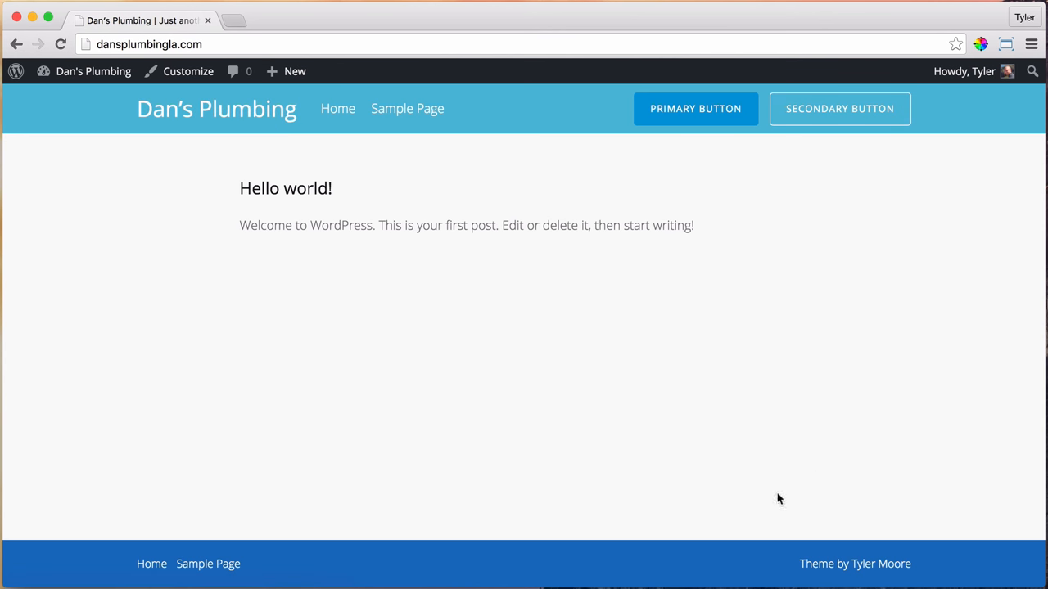
{"action": "mouse_move", "coordinate": [98, 101]}
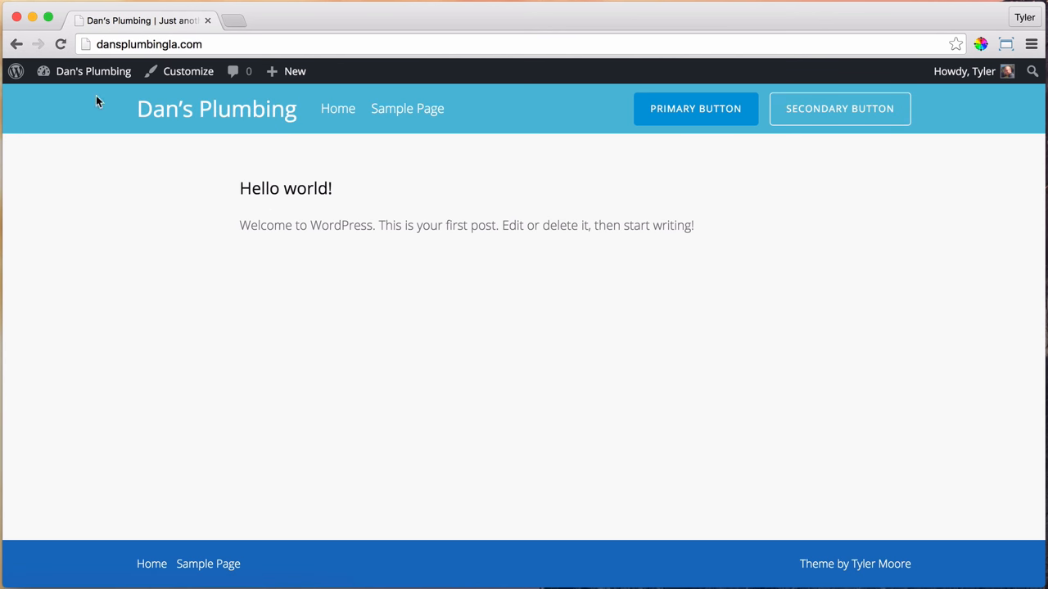
{"action": "left_click", "coordinate": [92, 73]}
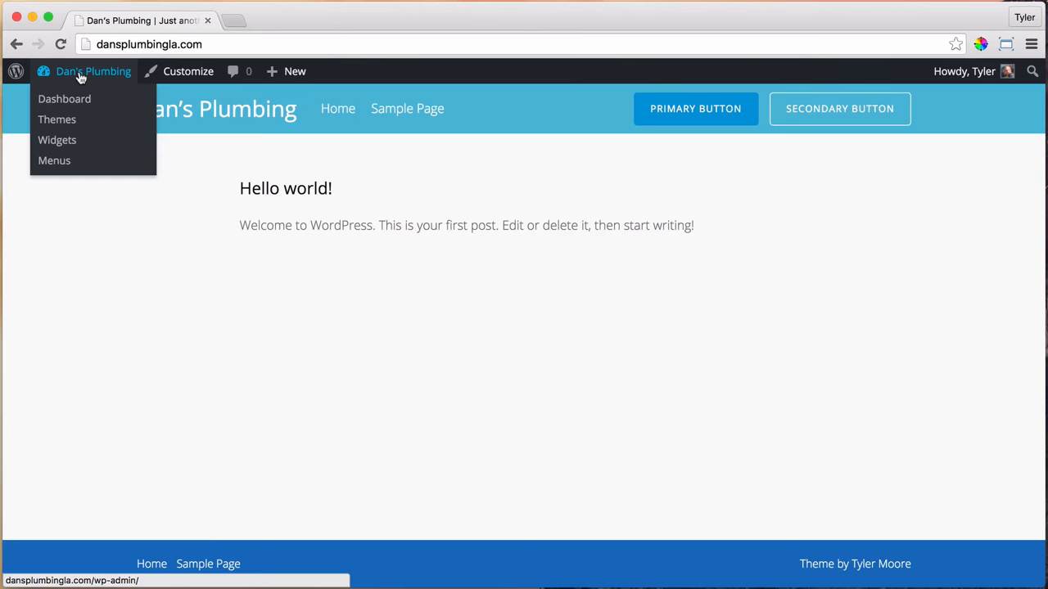